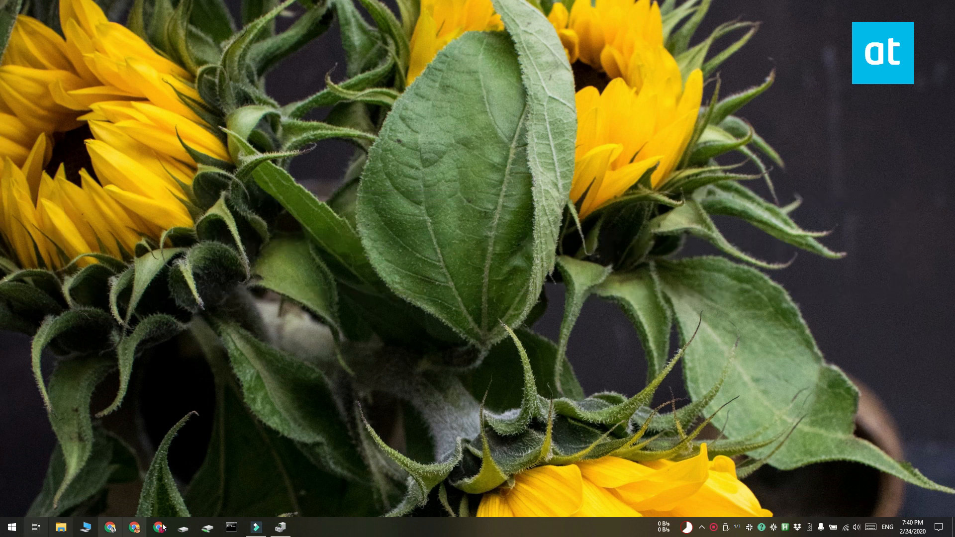
Step: Check USB Drive (E:) in This PC, then eject the DataTraveler 3.0 from the tray
left_click(61, 527)
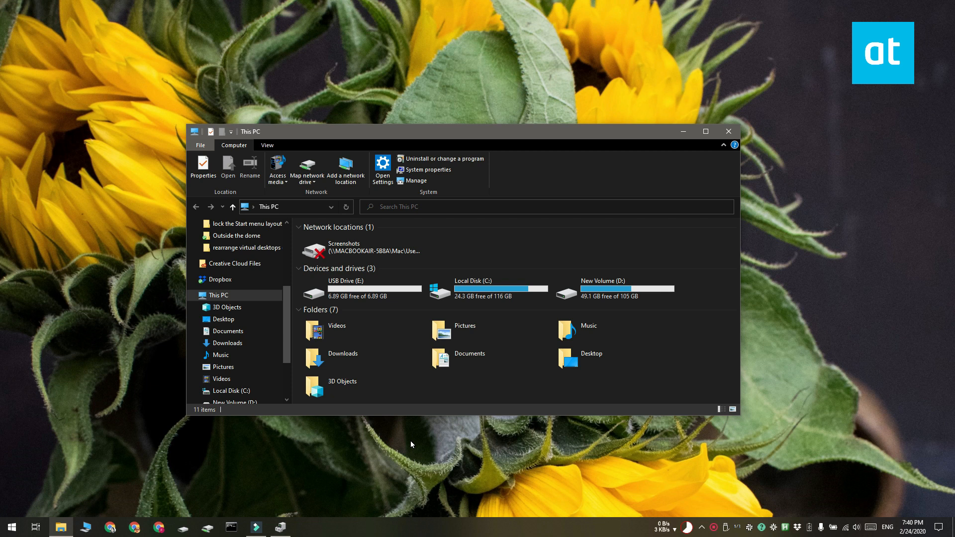
mouse_move(683, 131)
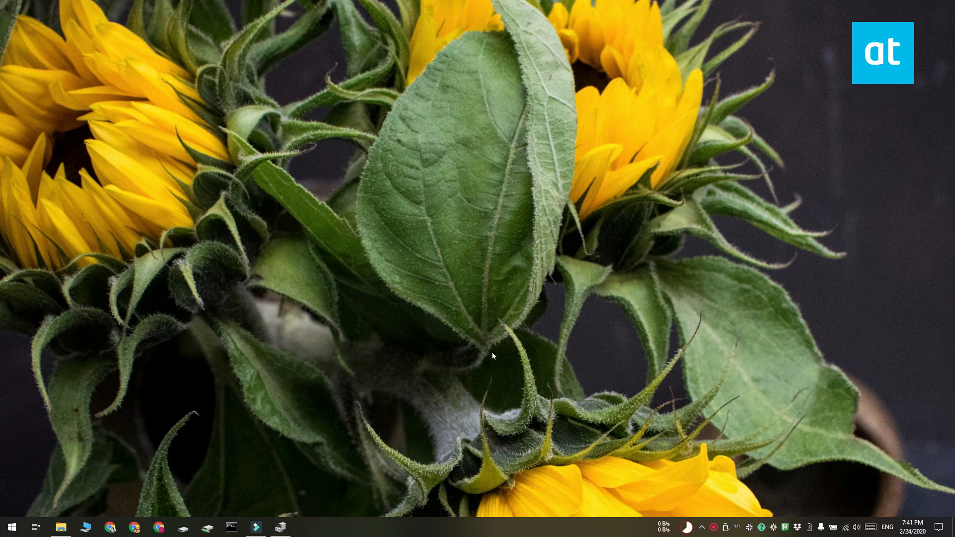
mouse_move(721, 518)
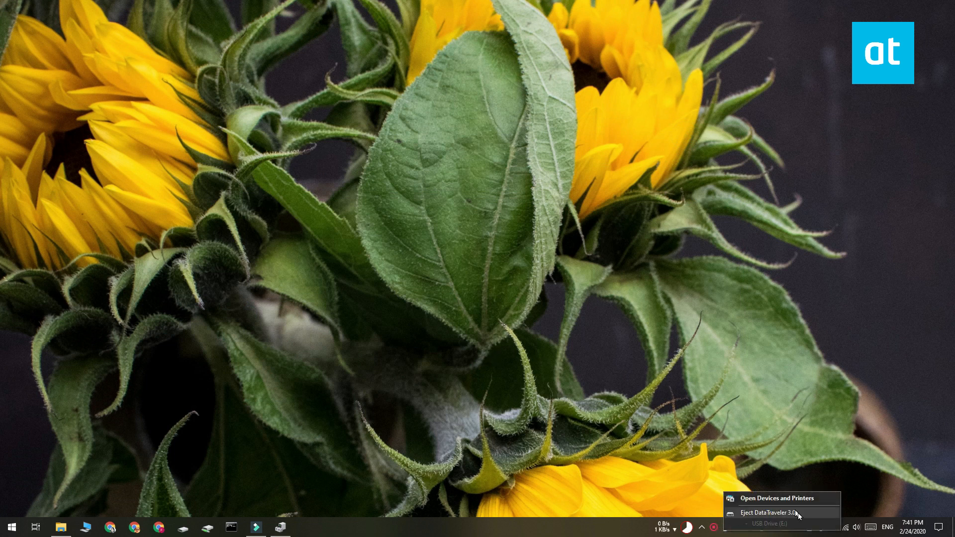
left_click(769, 513)
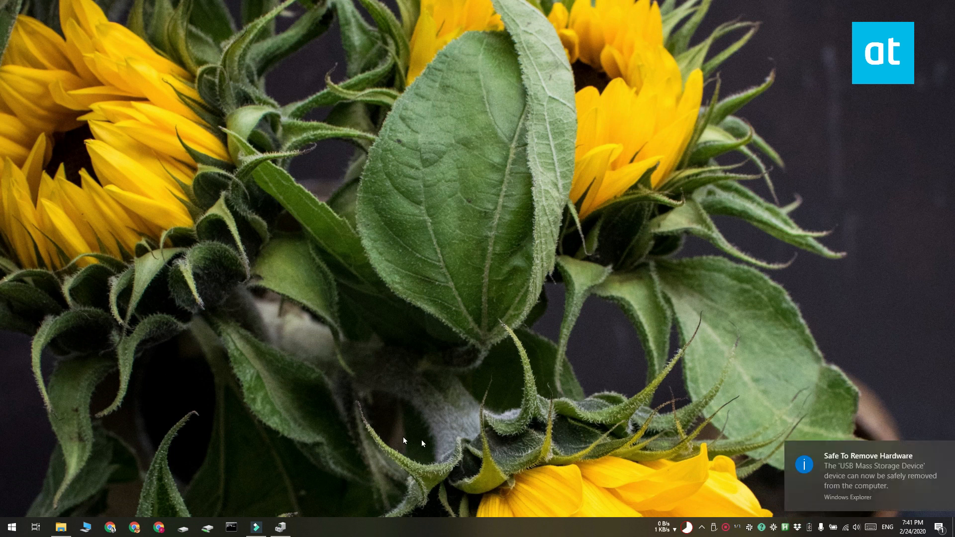
Step: Open Device Manager and switch the view to Devices by connection
left_click(279, 527)
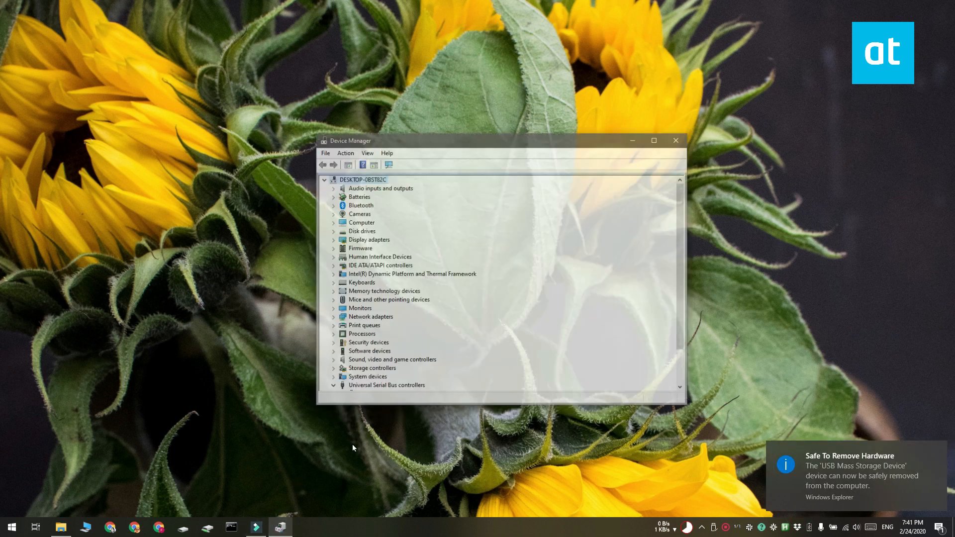
left_click(372, 133)
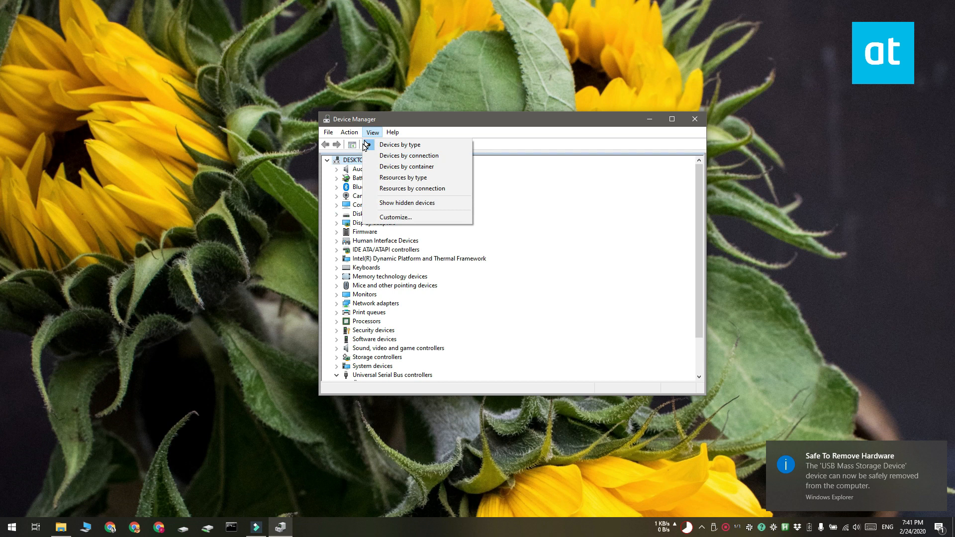
left_click(408, 155)
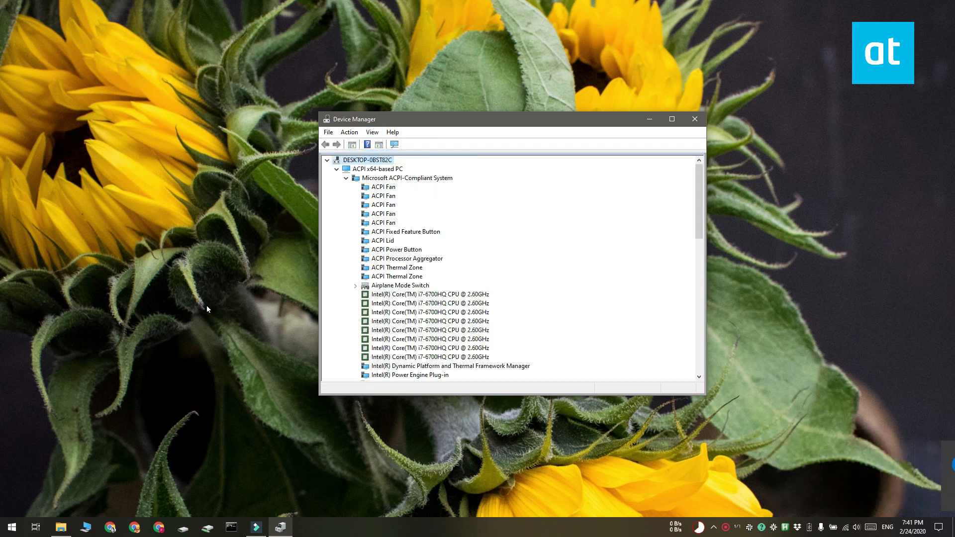
mouse_move(561, 295)
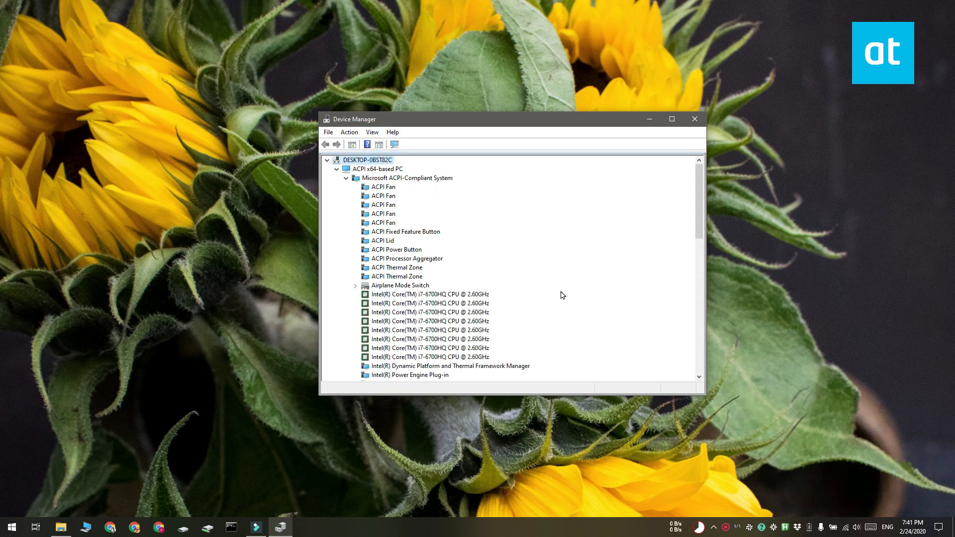
Step: Locate USB Mass Storage Device and its parent USB Root Hub (USB 3.0)
scroll("down", 3)
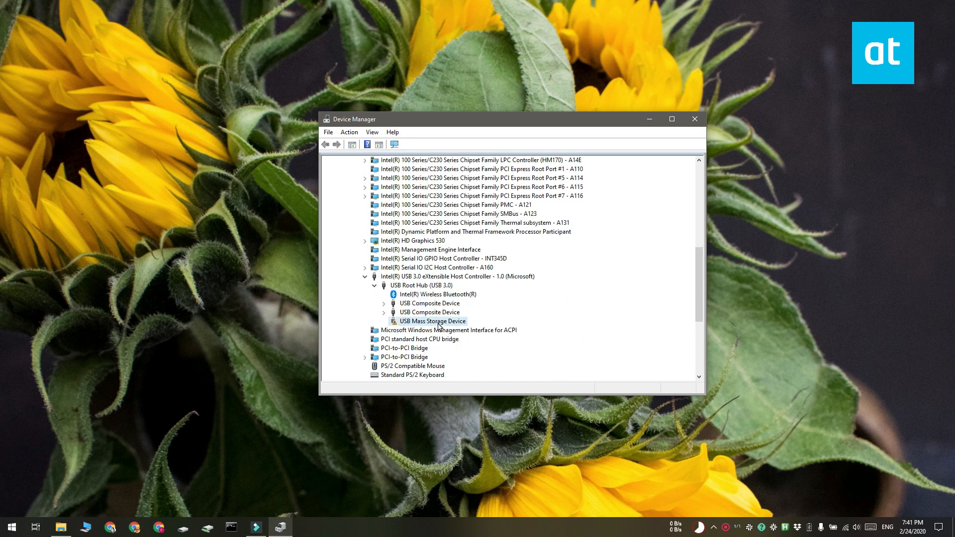
left_click(433, 320)
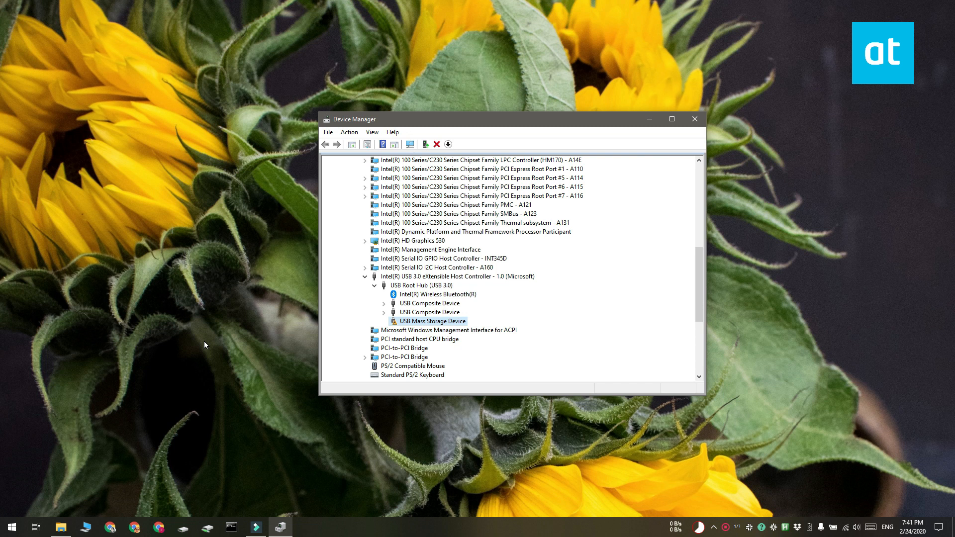
mouse_move(452, 291)
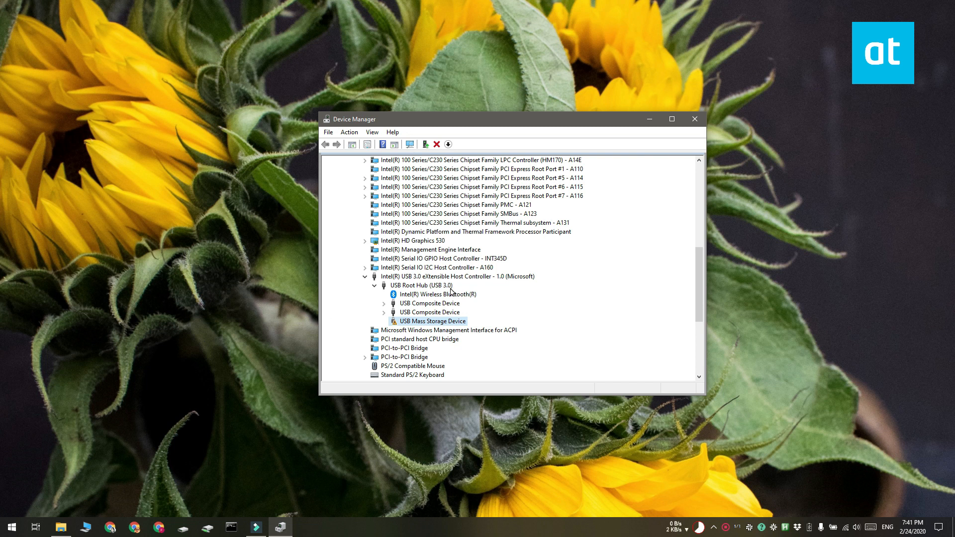
left_click(420, 285)
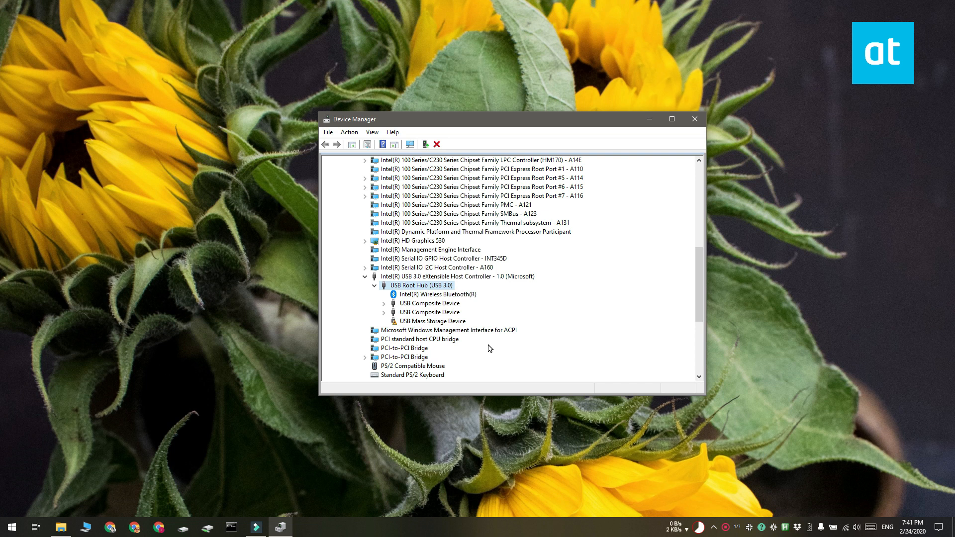
Step: Uninstall the USB Root Hub (USB 3.0) device and confirm the removal
right_click(421, 284)
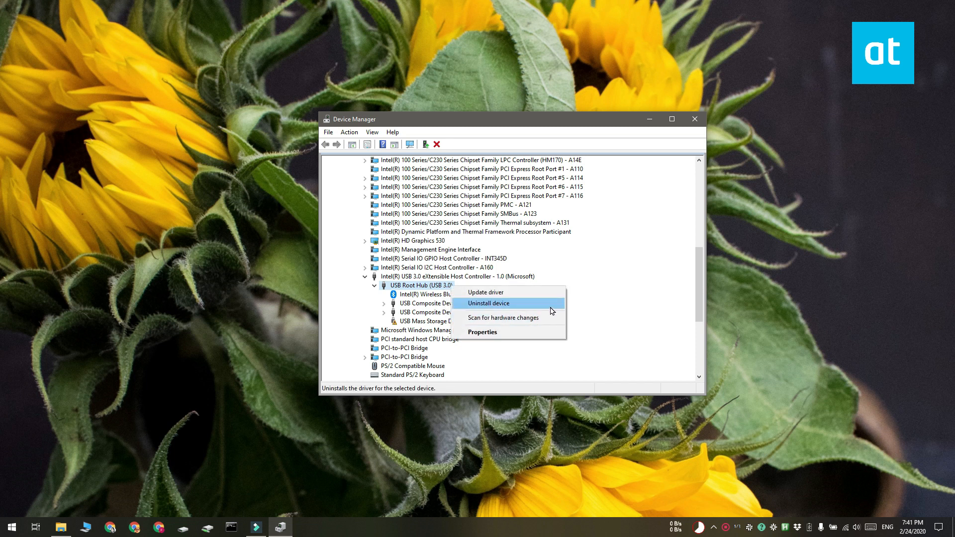
left_click(488, 303)
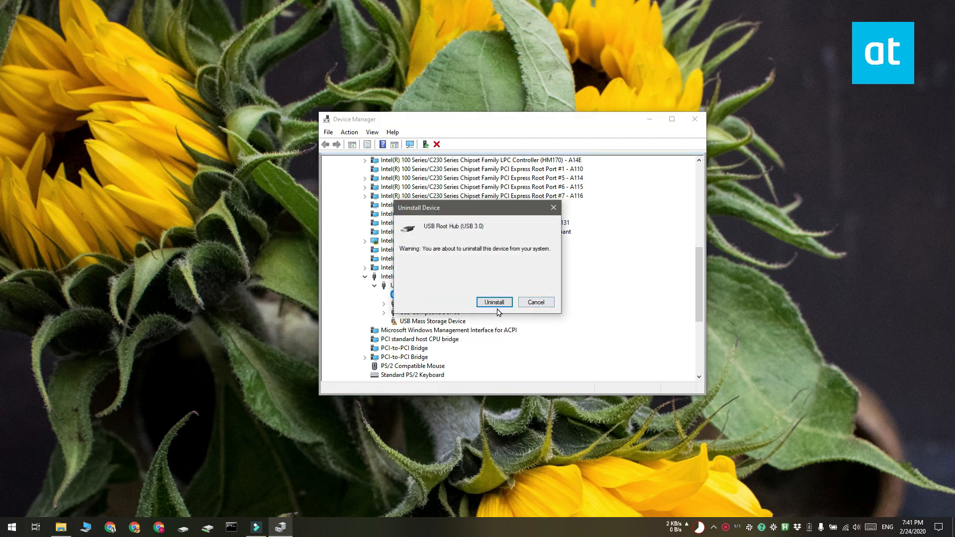
left_click(494, 302)
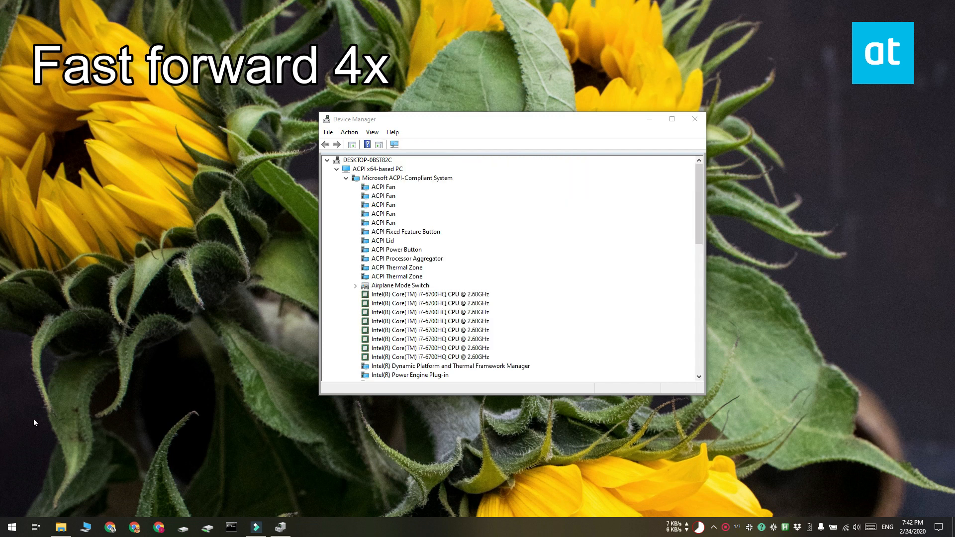
Step: Run Scan for hardware changes on the Intel USB 3.0 eXtensible Host Controller
scroll("down", 3)
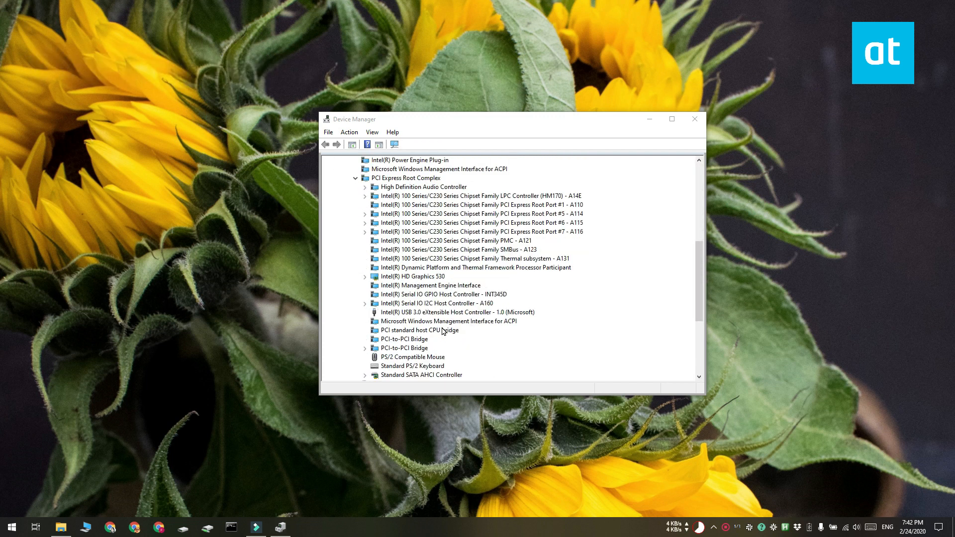
scroll("down", 3)
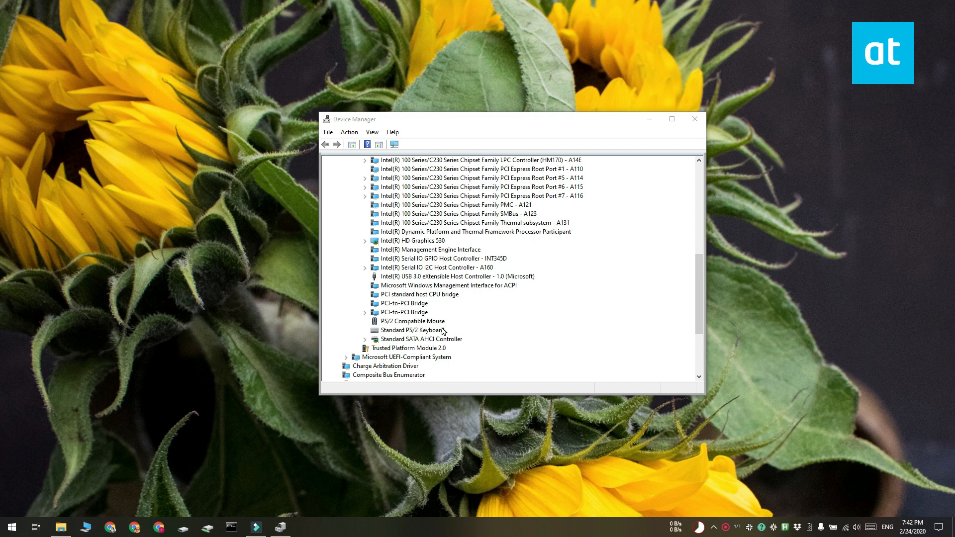
mouse_move(486, 276)
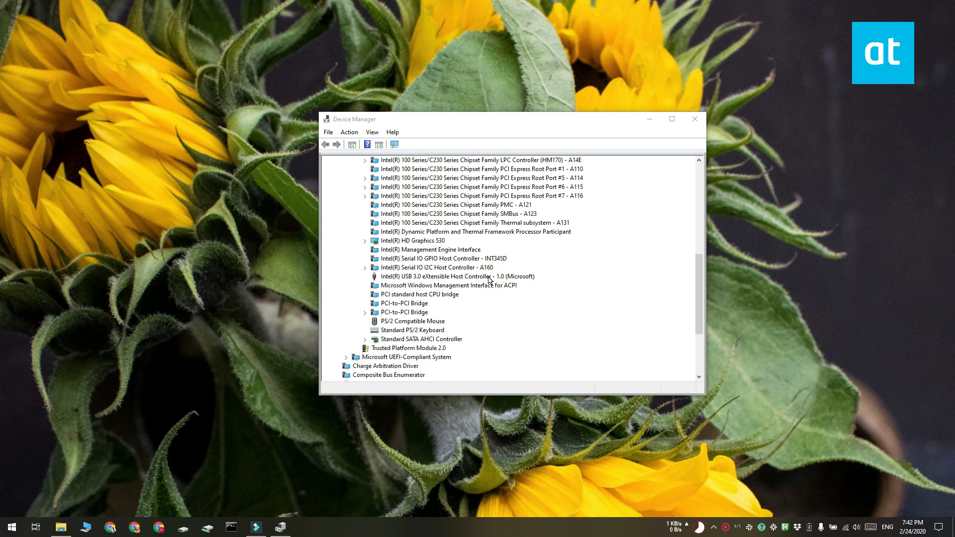
left_click(456, 276)
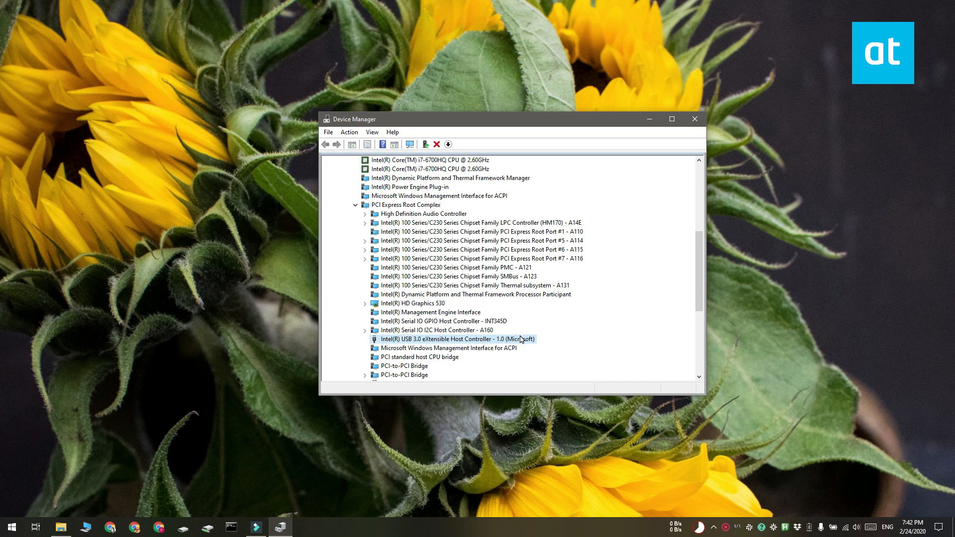
mouse_move(521, 342)
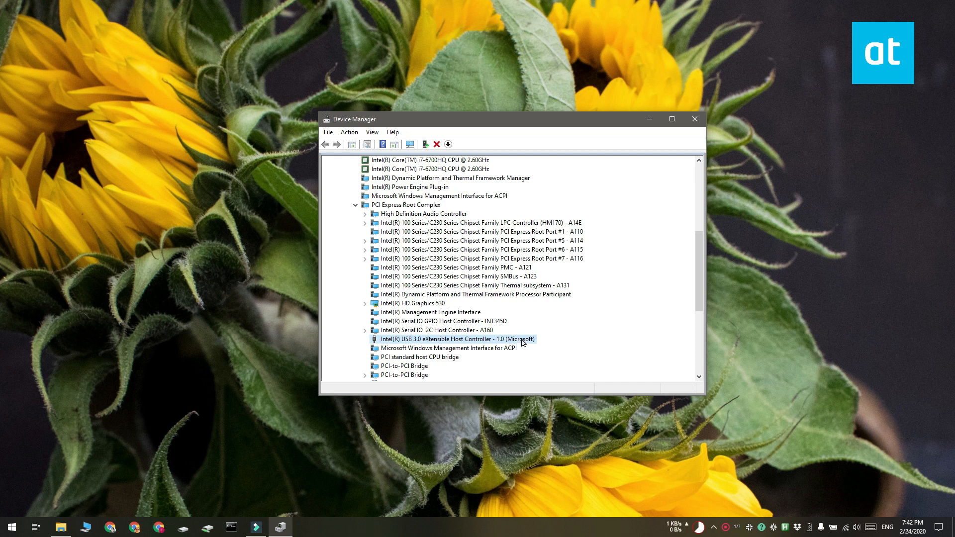
right_click(458, 339)
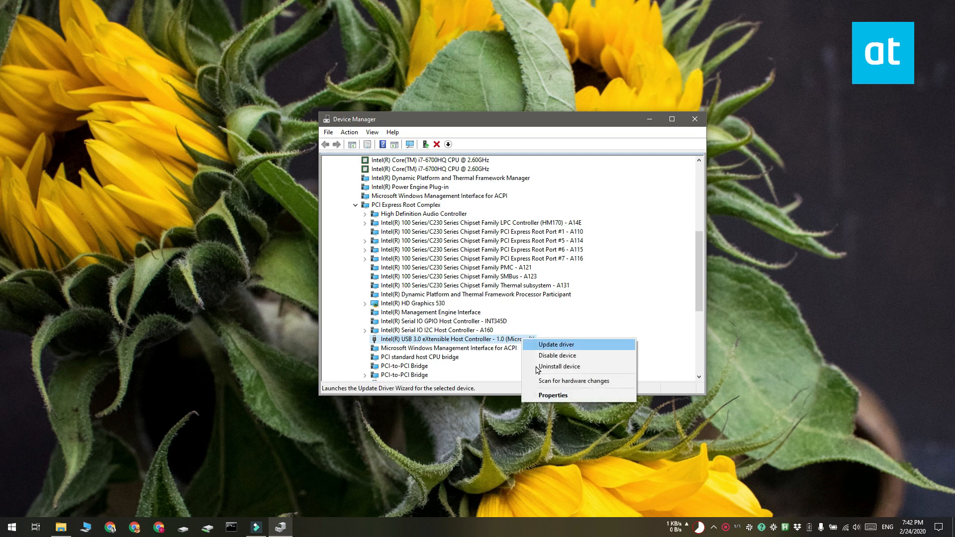
left_click(573, 381)
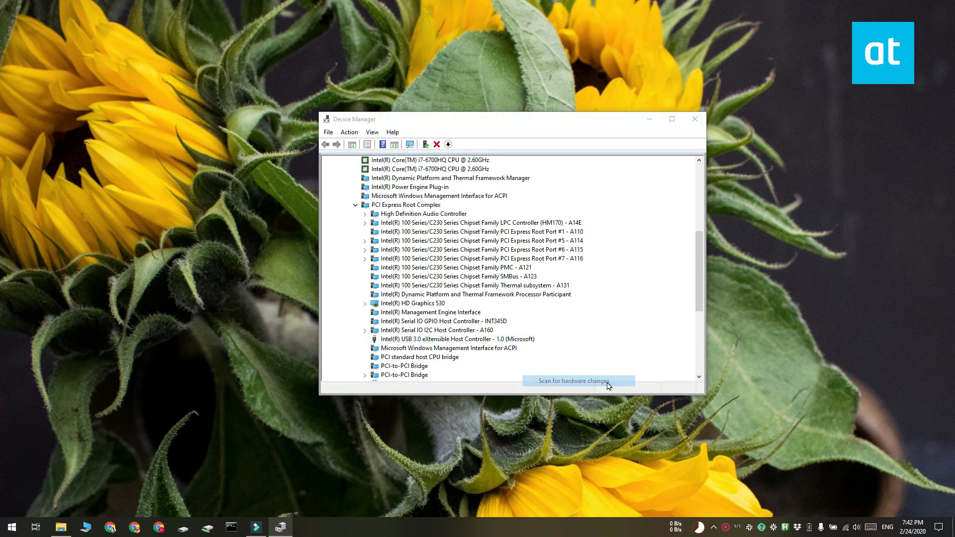